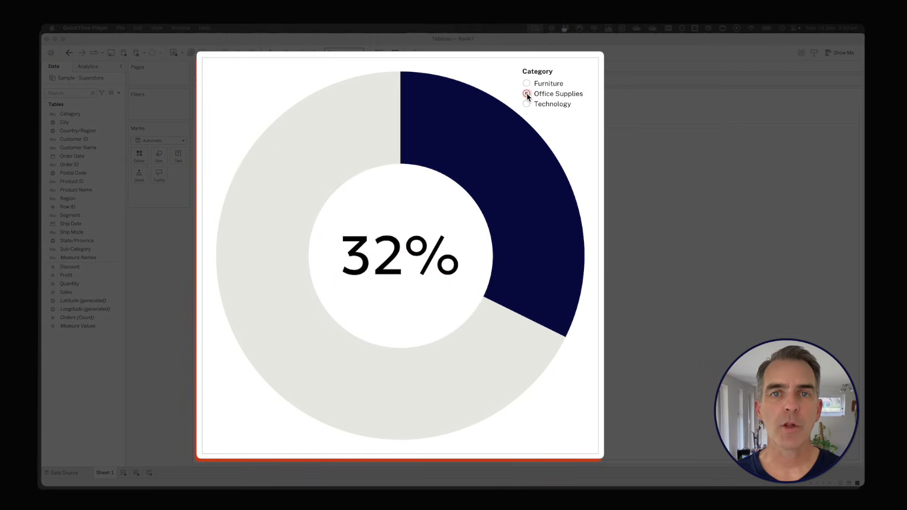
Switch the Category filter to Technology, then Office Supplies to preview each share of sales.
left_click(526, 104)
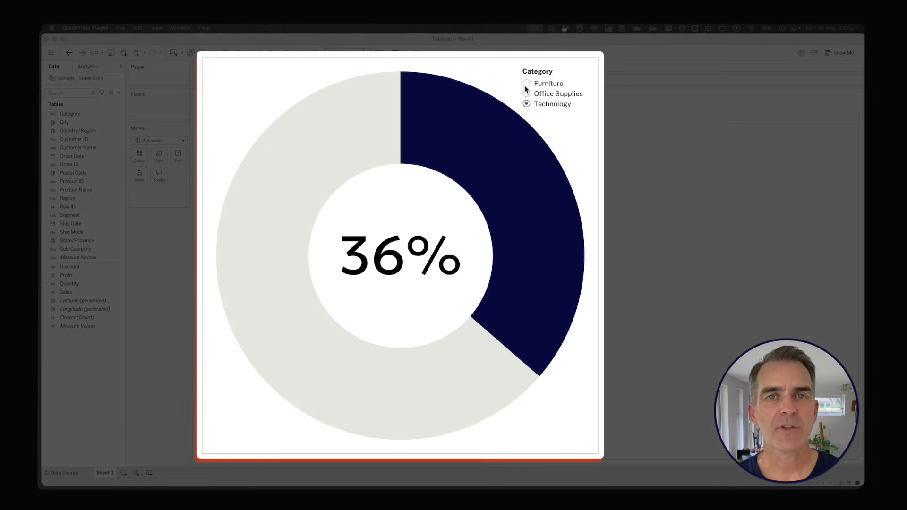
left_click(526, 93)
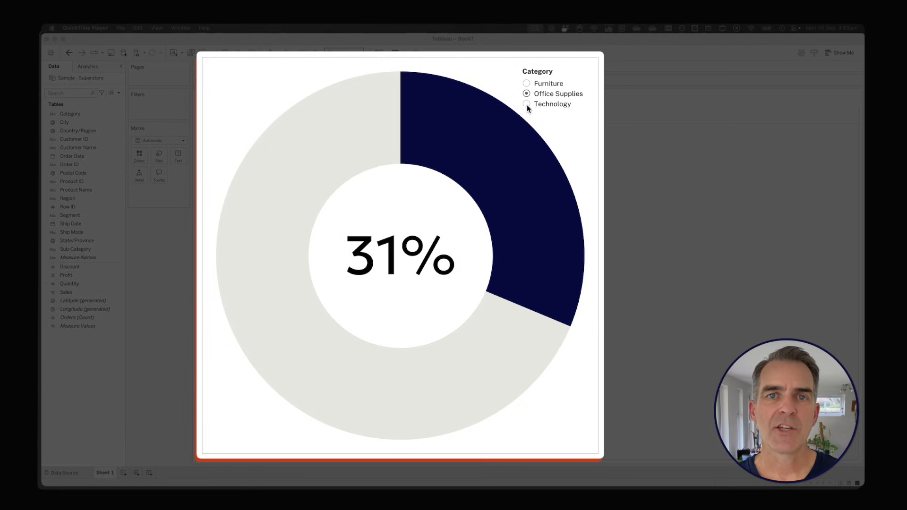
left_click(527, 83)
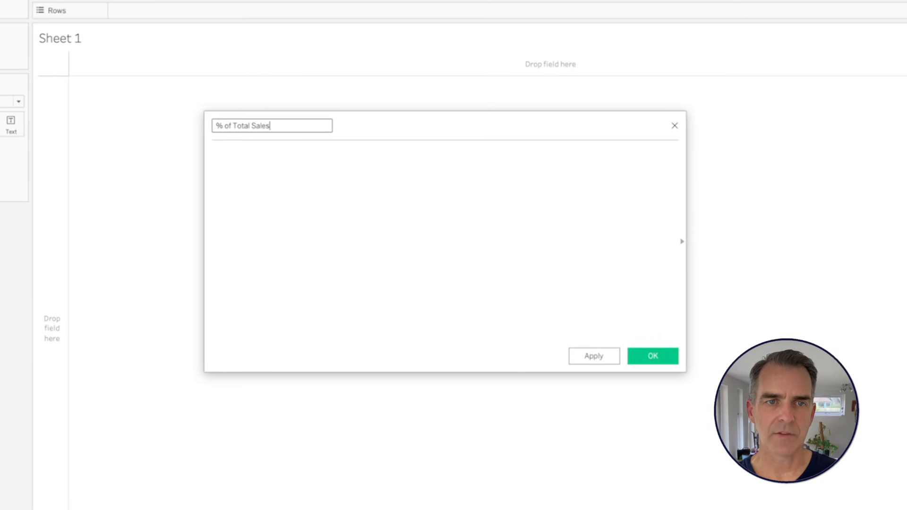
Enter the formula SUM([Sales]) / SUM({ SUM([Sales]) }) for the % of Total Sales field.
type("sum")
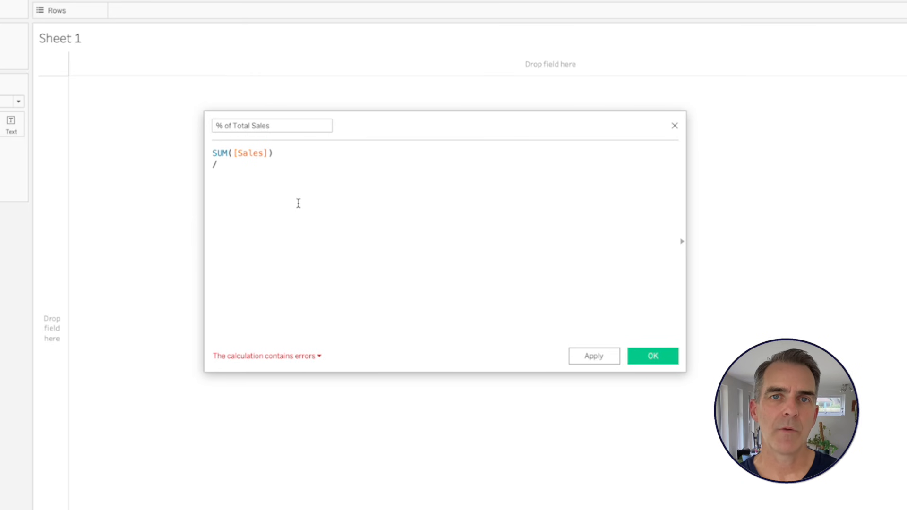
type("Su")
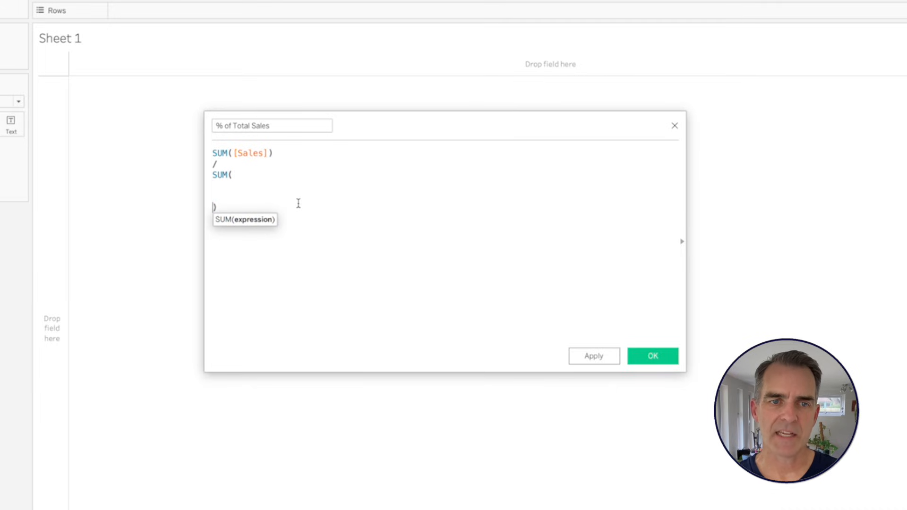
type("{")
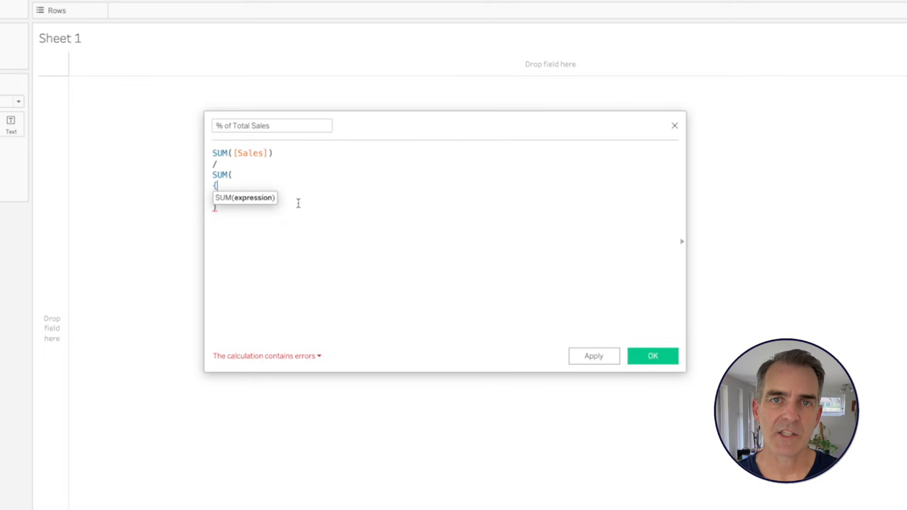
type("SUM(")
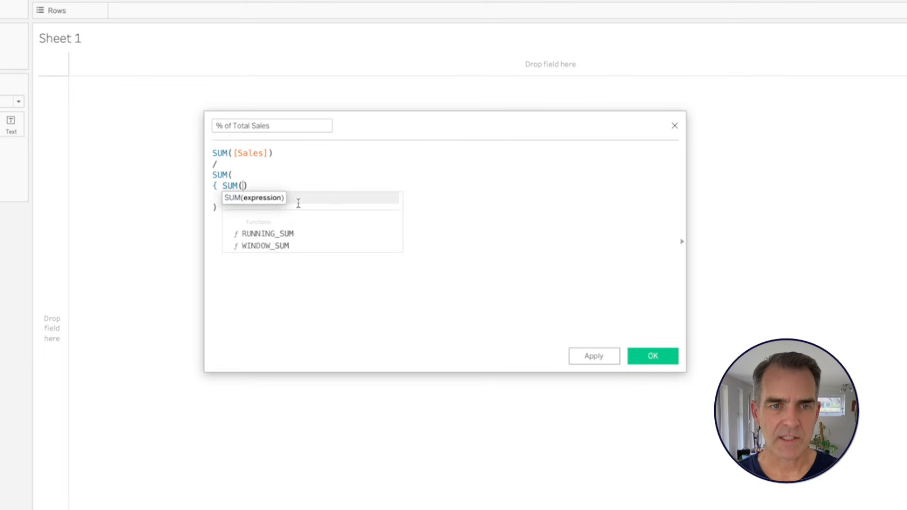
type("[Sales]")
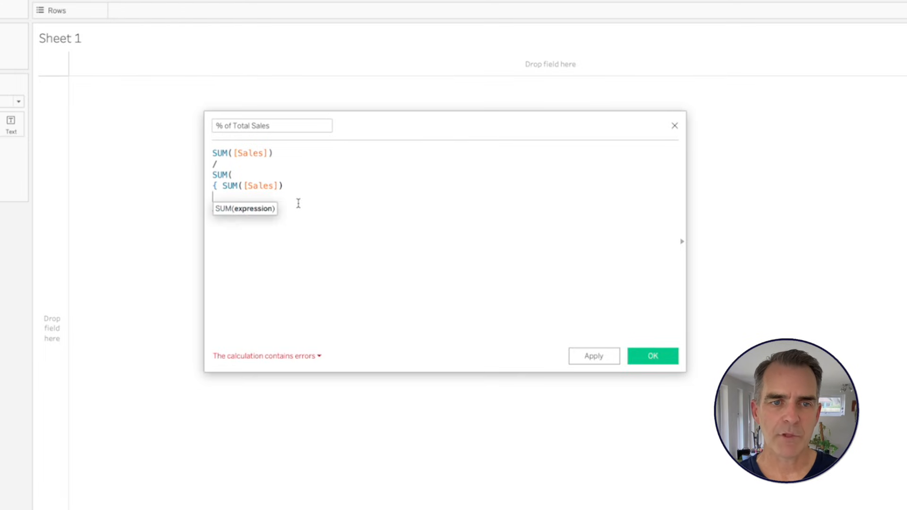
type("}")
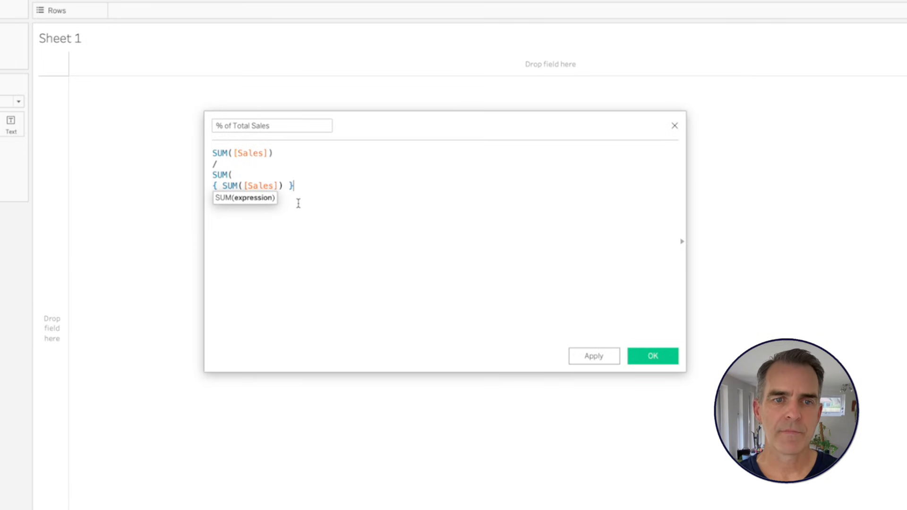
type(")")
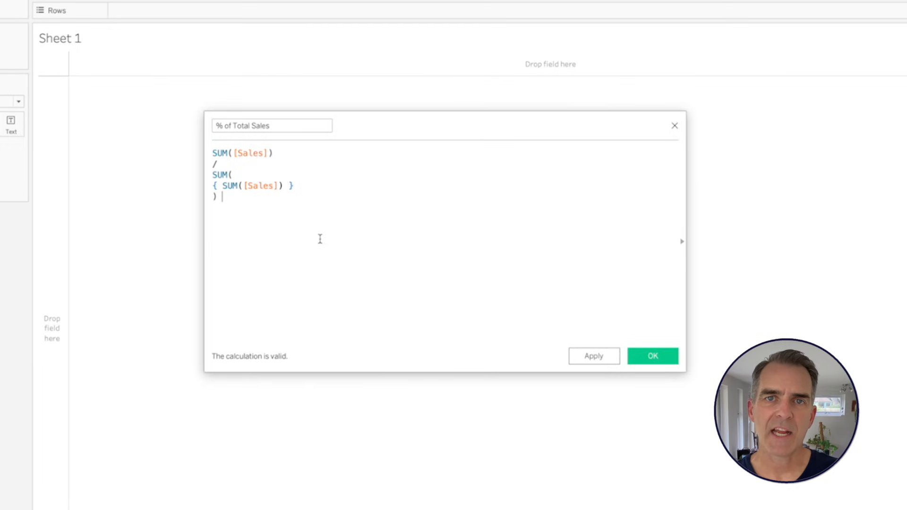
mouse_move(703, 410)
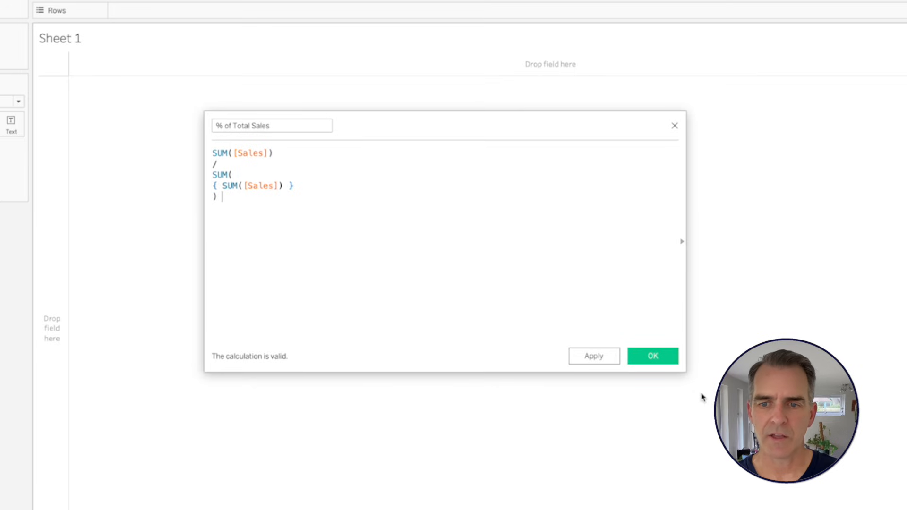
Save the % of Total Sales calculation and set its default number format from Default Properties.
left_click(653, 356)
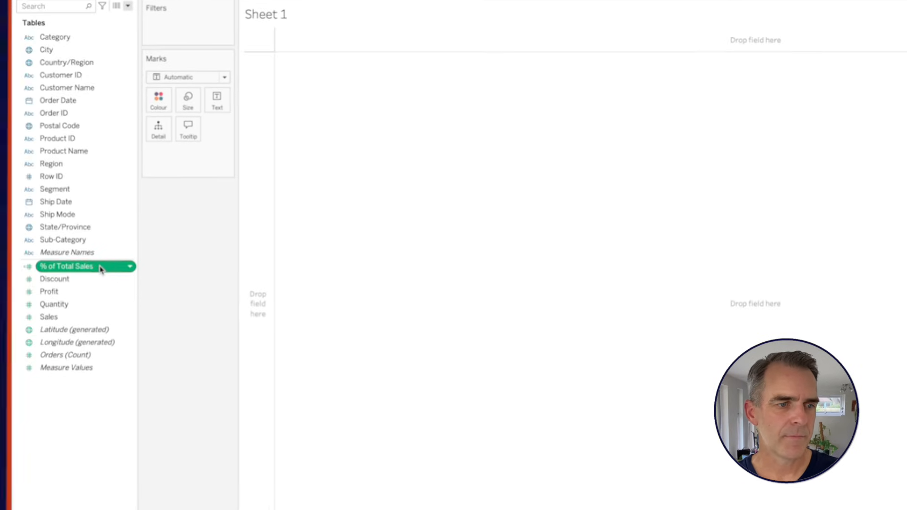
right_click(66, 266)
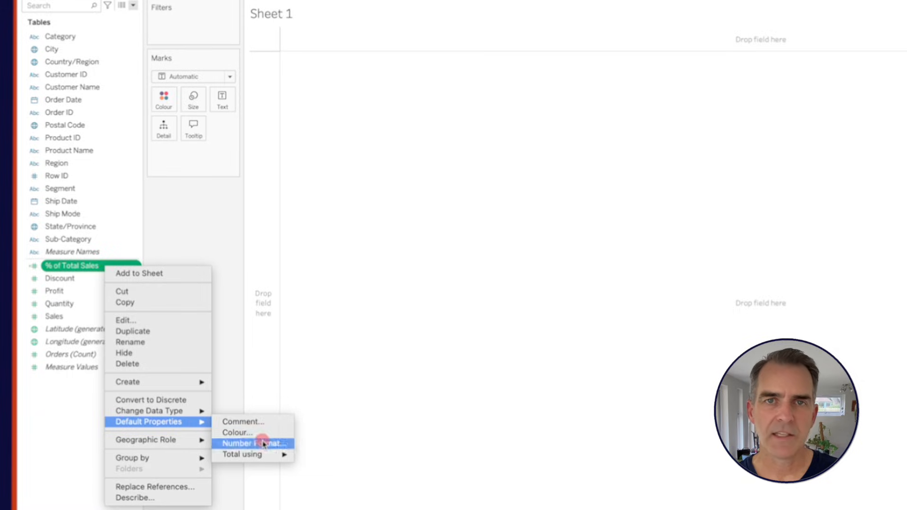
left_click(257, 443)
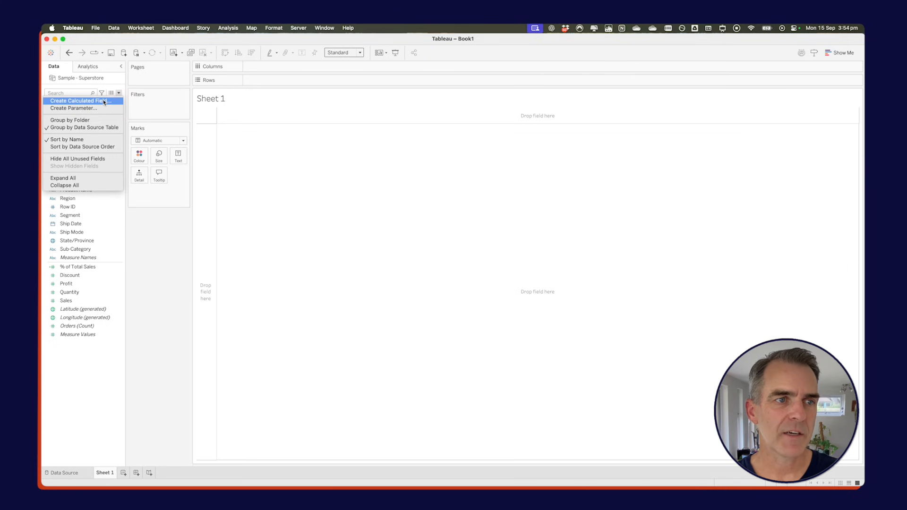
Create and save a Remainder calculated field equal to 1-[% of Total Sales].
left_click(81, 101)
type("Remainder")
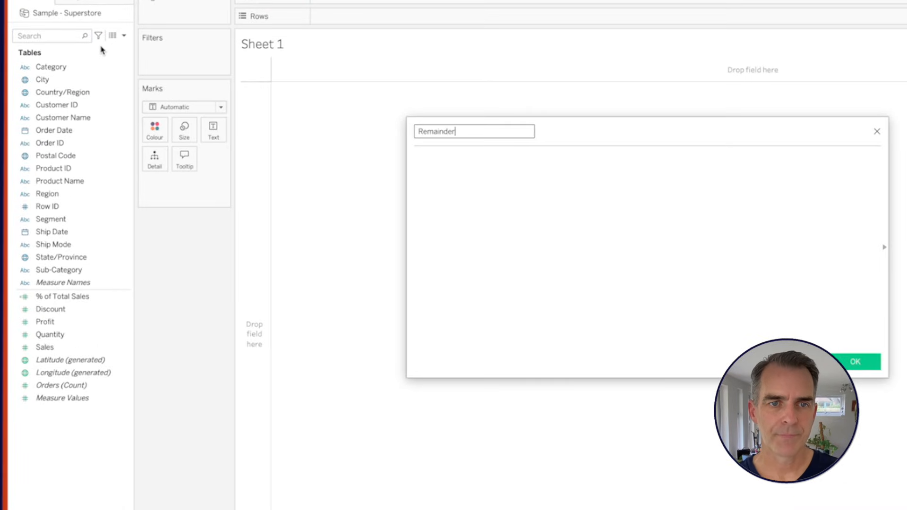
type("1-[% of Total Sales")
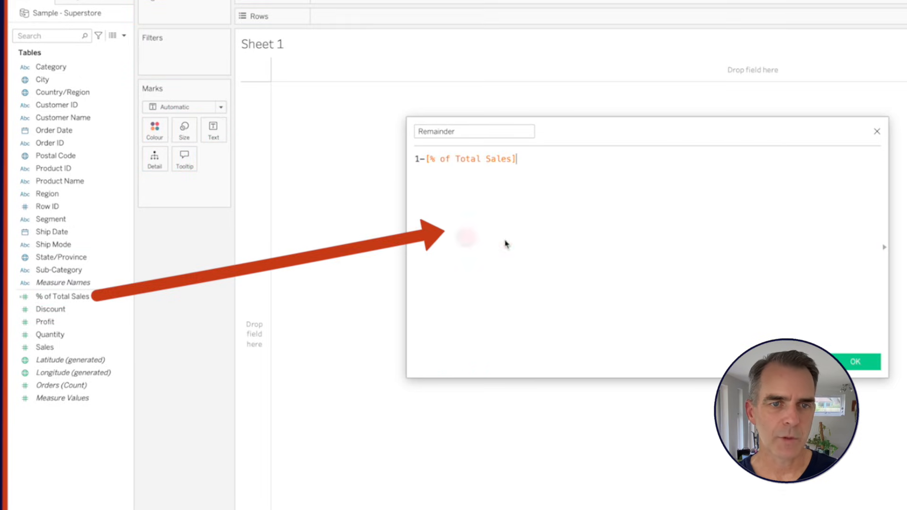
left_click(860, 362)
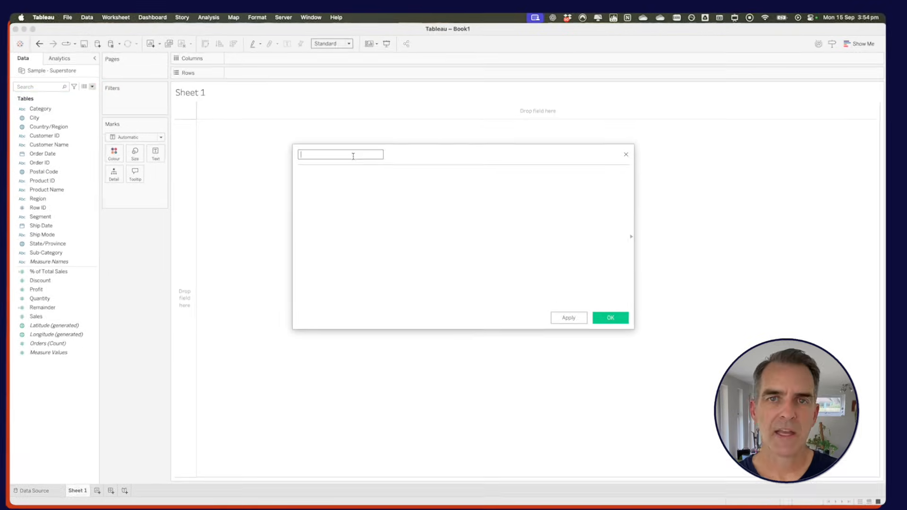
Create and save a Zero calculated field as MAKEPOINT(0,0).
type("make")
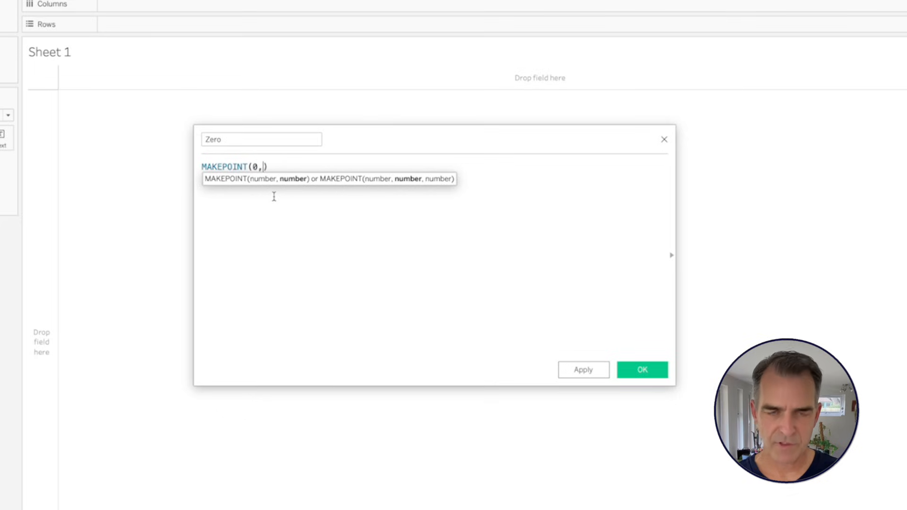
type("0")
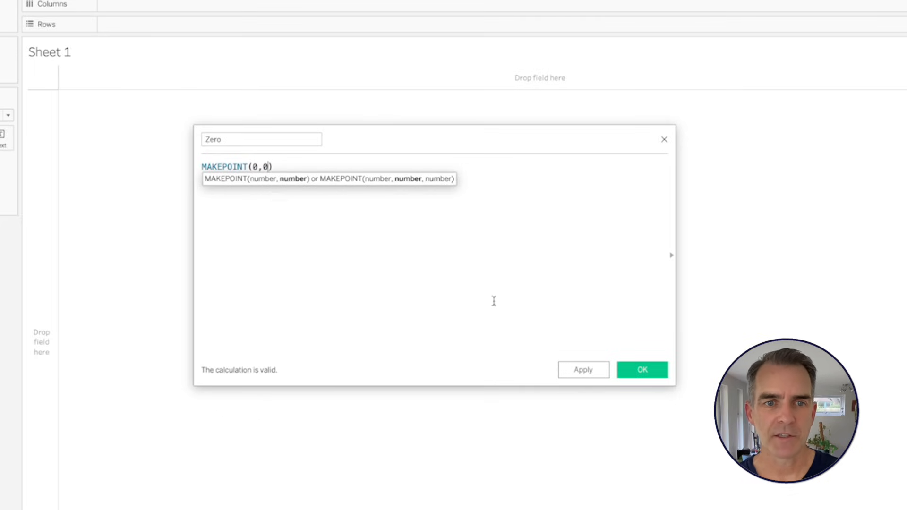
left_click(643, 369)
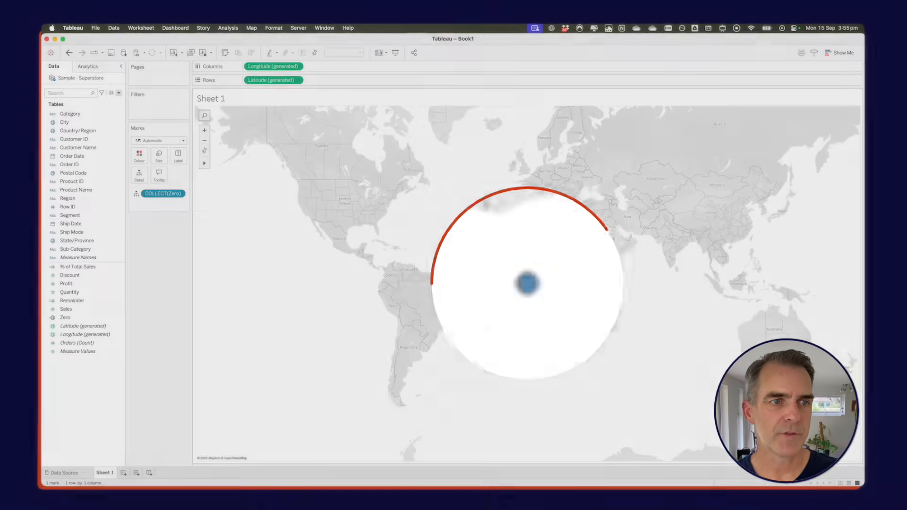
Choose the pie mark type and show a Category filter on the sheet.
left_click(159, 139)
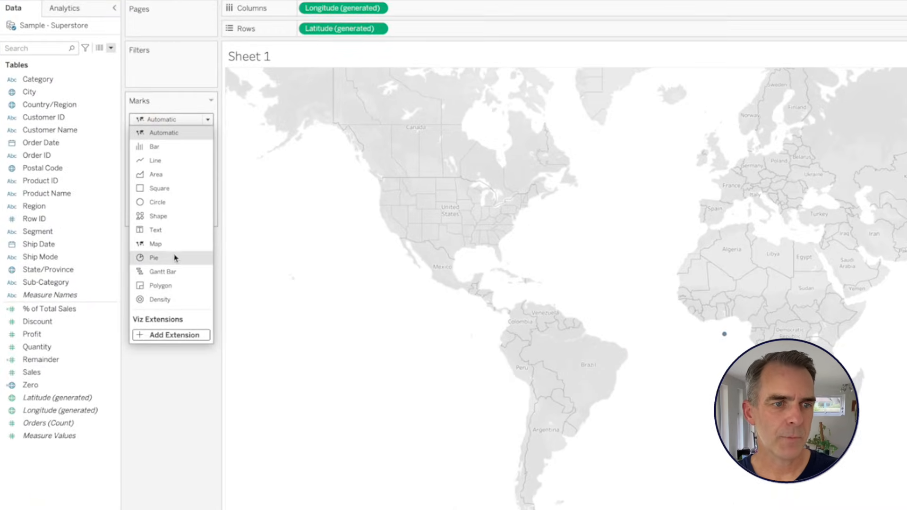
right_click(31, 79)
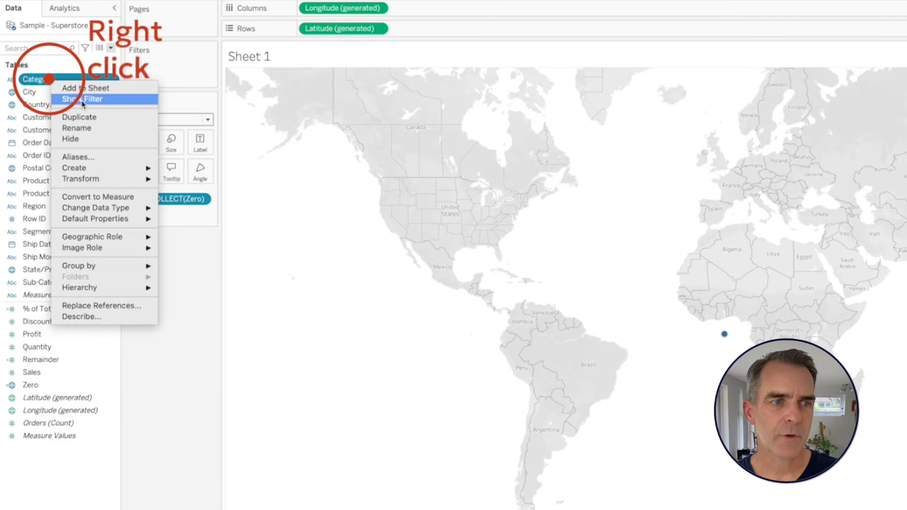
left_click(84, 99)
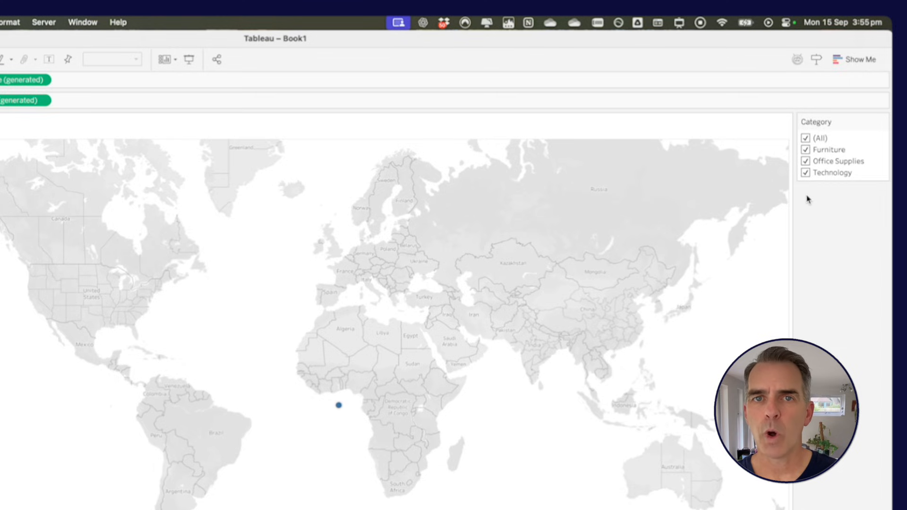
Set the Category filter to Single Value (list) with Furniture selected.
left_click(886, 124)
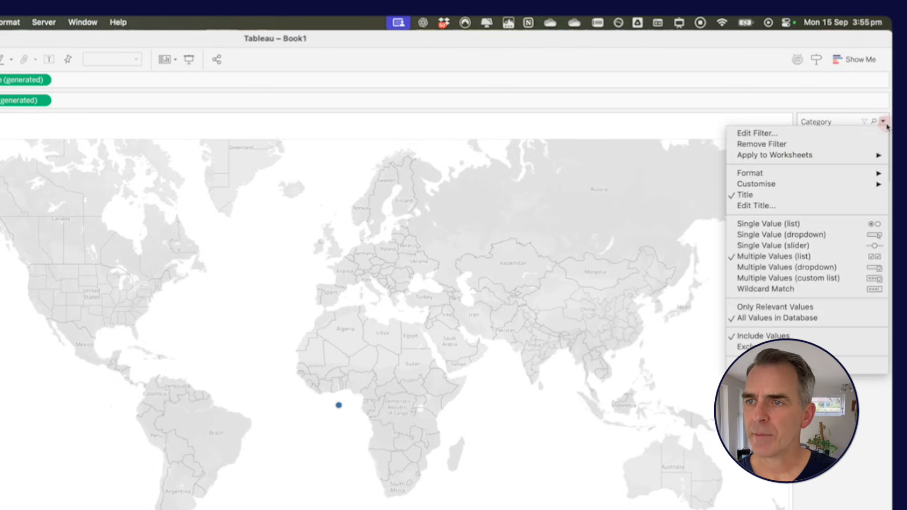
mouse_move(756, 184)
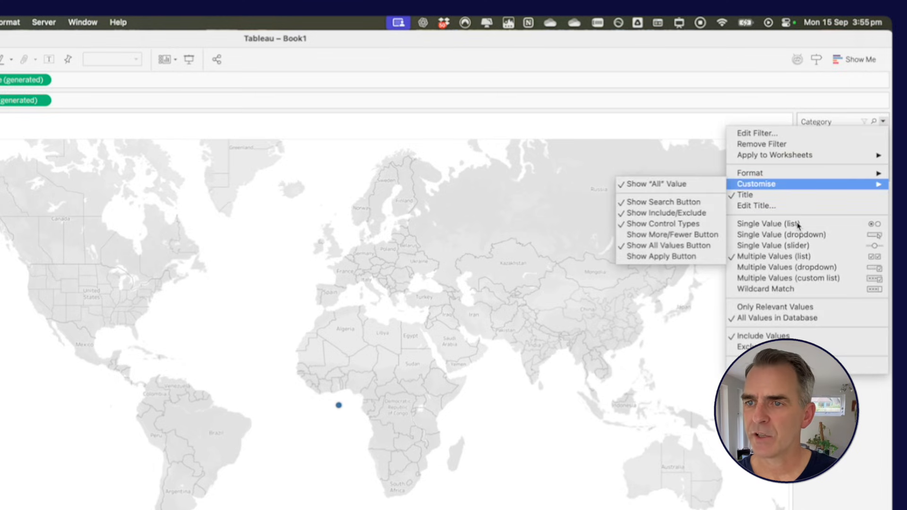
left_click(773, 223)
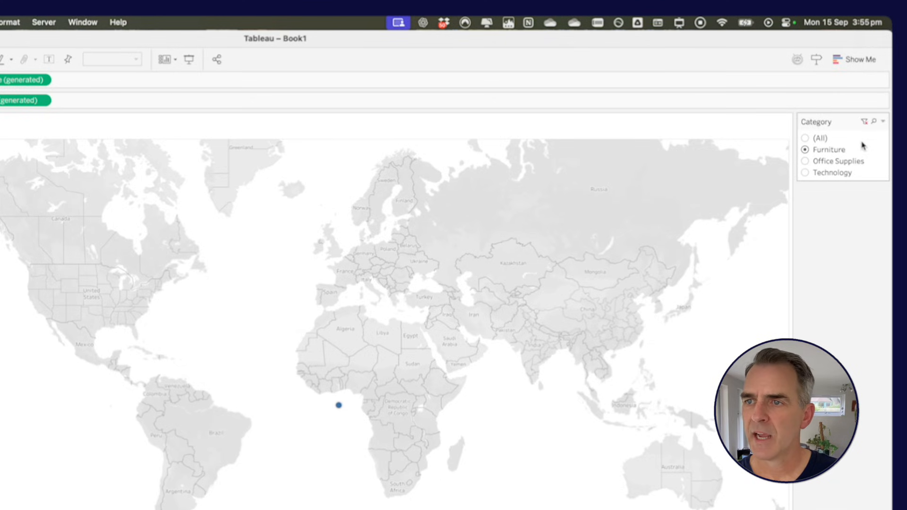
left_click(882, 122)
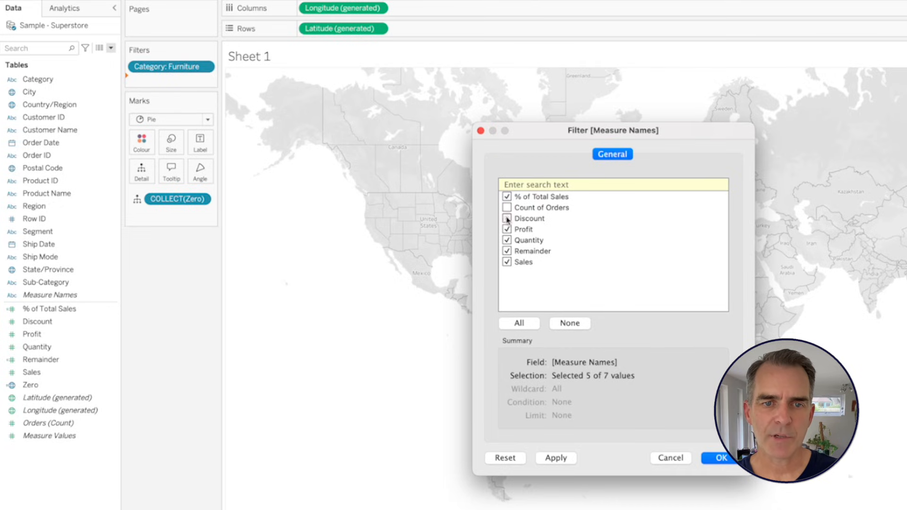
Keep only % of Total Sales and Remainder in the Measure Names filter.
left_click(507, 262)
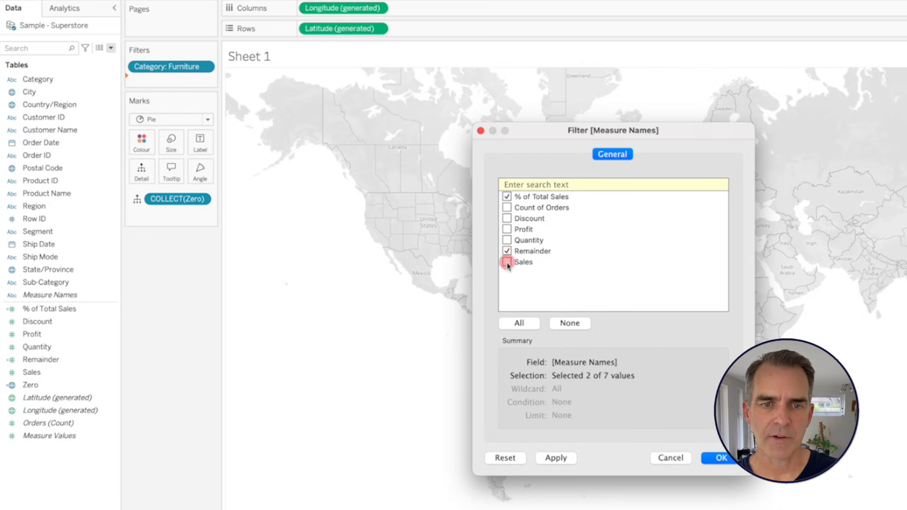
left_click(724, 459)
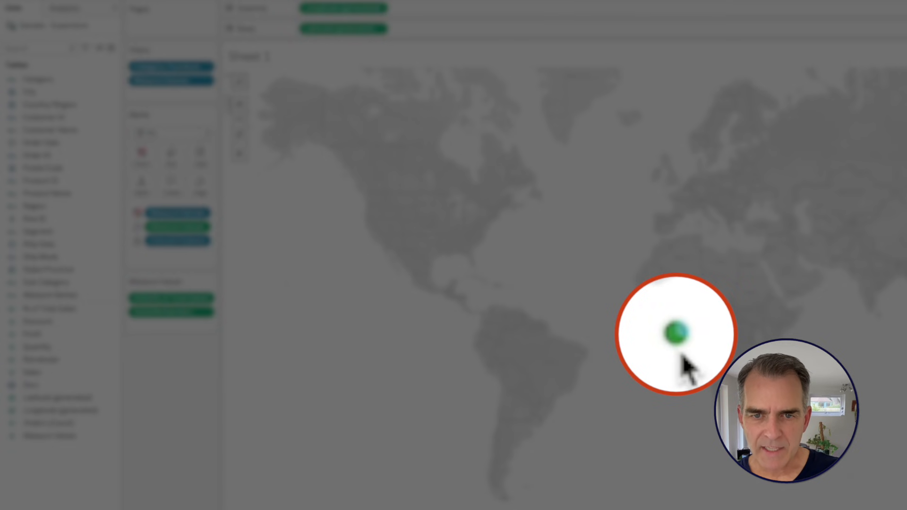
Edit and confirm the colours for the % of Total Sales and Remainder pie slices.
left_click(142, 151)
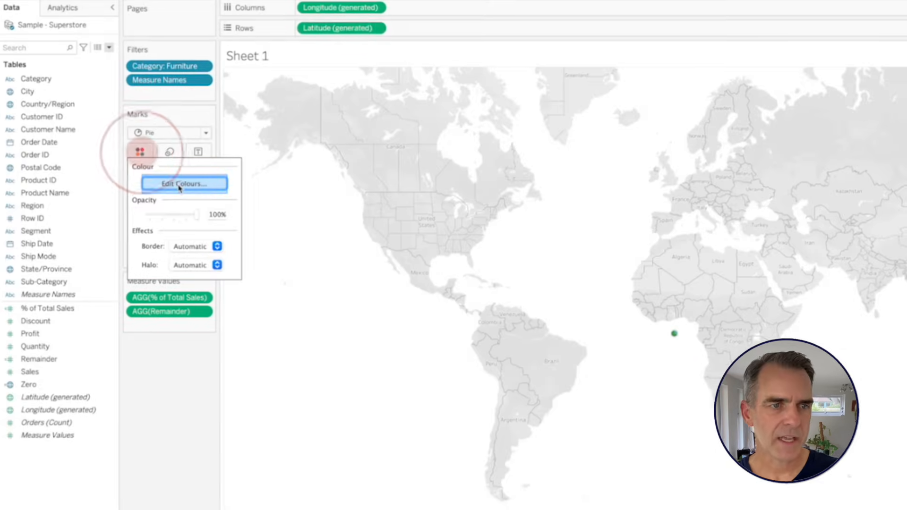
left_click(185, 183)
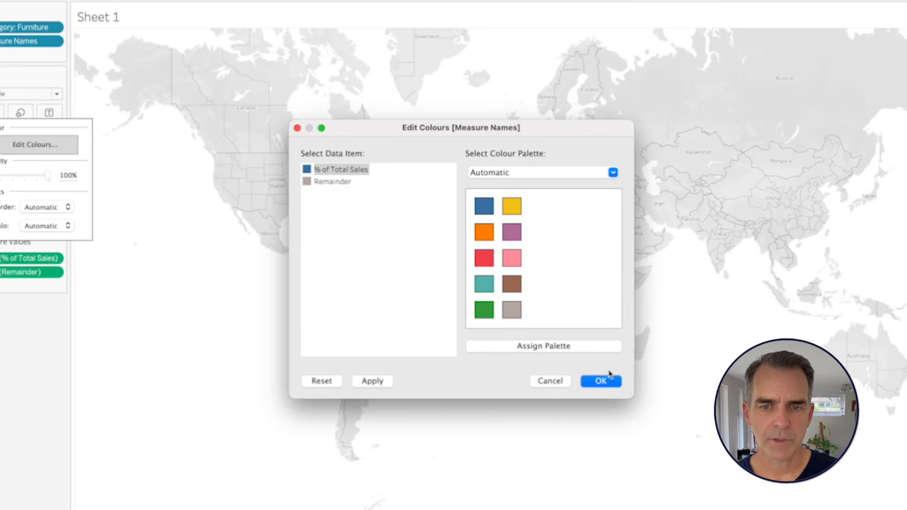
left_click(602, 381)
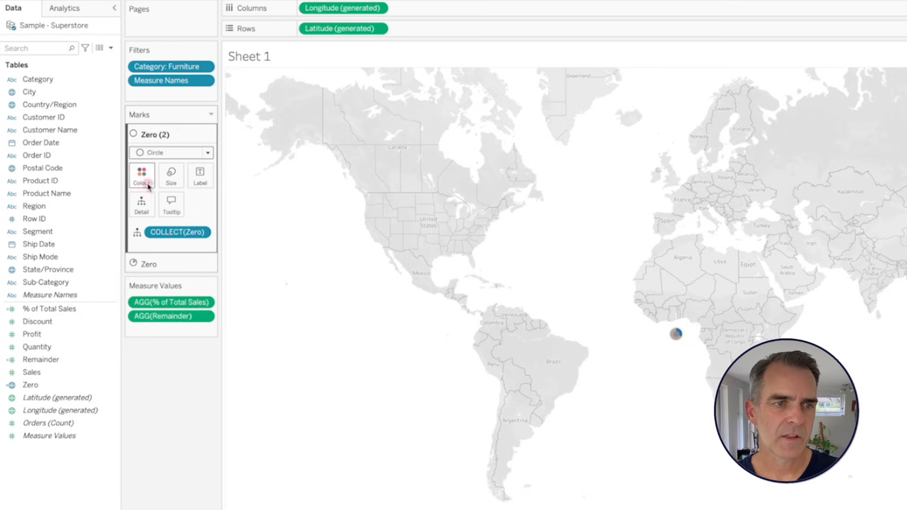
Colour the second circle-mark layer white to form the donut hole.
left_click(142, 176)
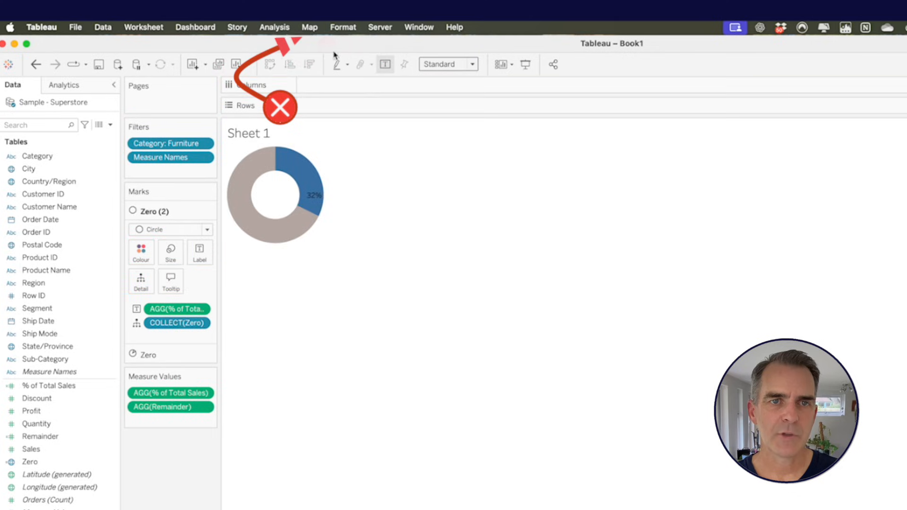
Fit the donut to Entire View and centre the 32% label horizontally and vertically.
left_click(446, 64)
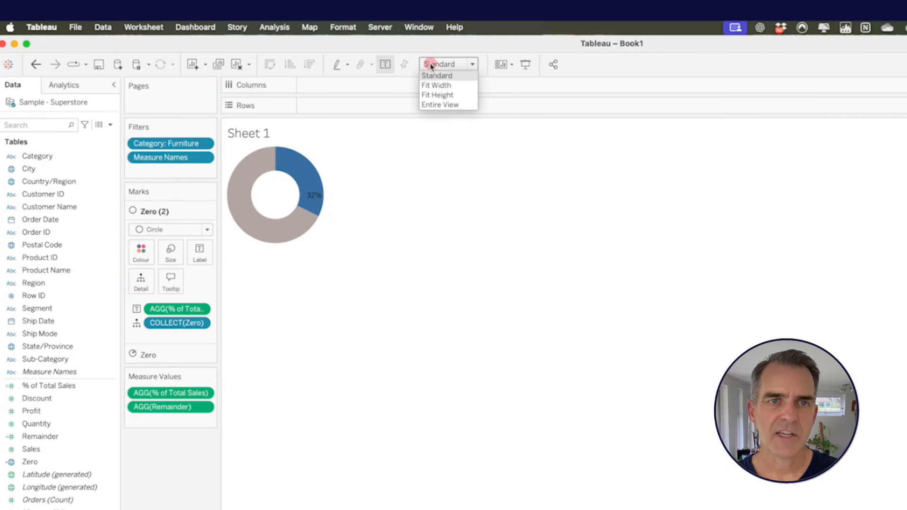
left_click(441, 105)
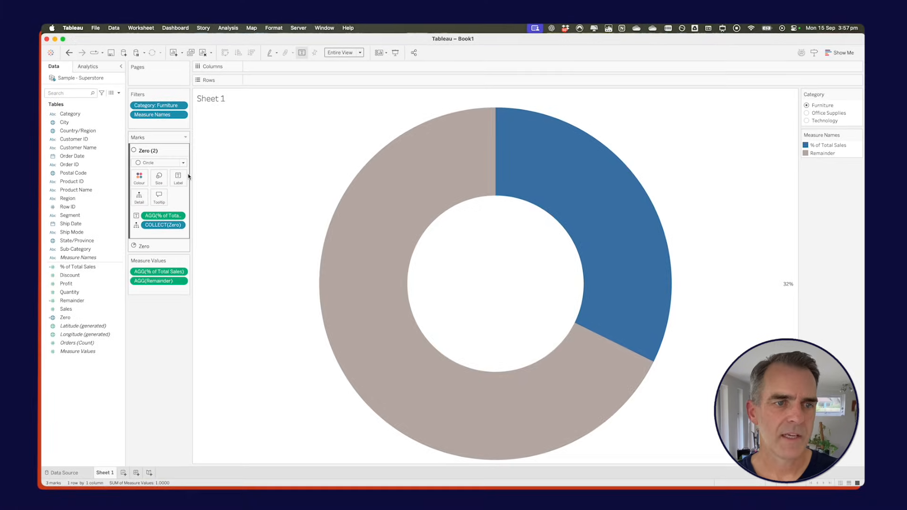
left_click(178, 177)
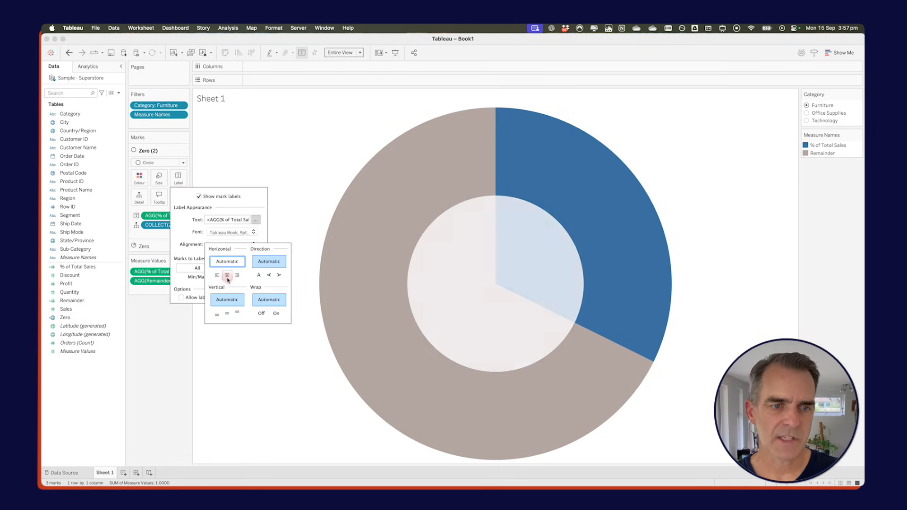
left_click(227, 313)
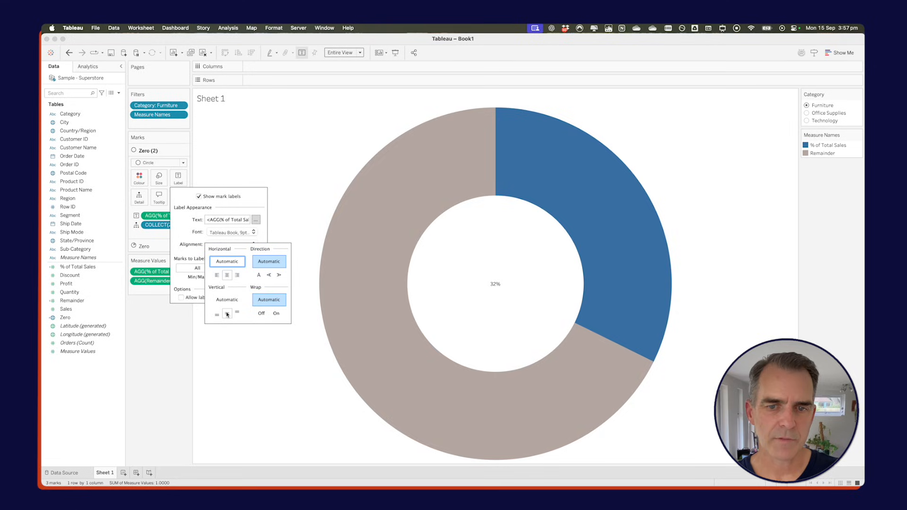
left_click(233, 231)
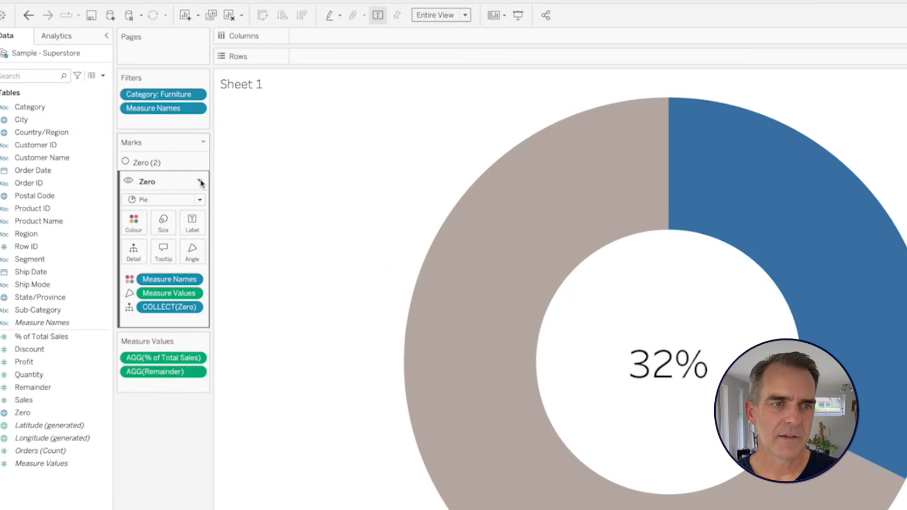
Disable selection on the pie mark layer and confirm the blue slice no longer selects.
left_click(199, 180)
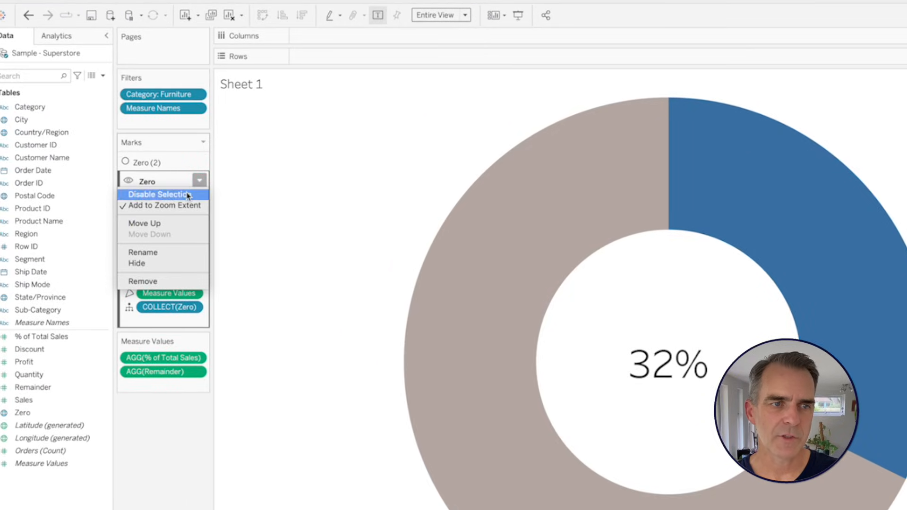
left_click(159, 195)
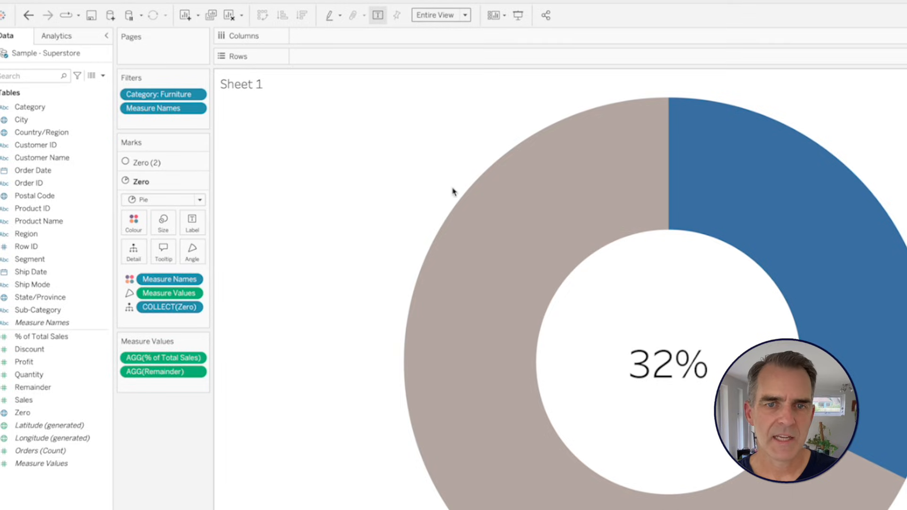
mouse_move(849, 182)
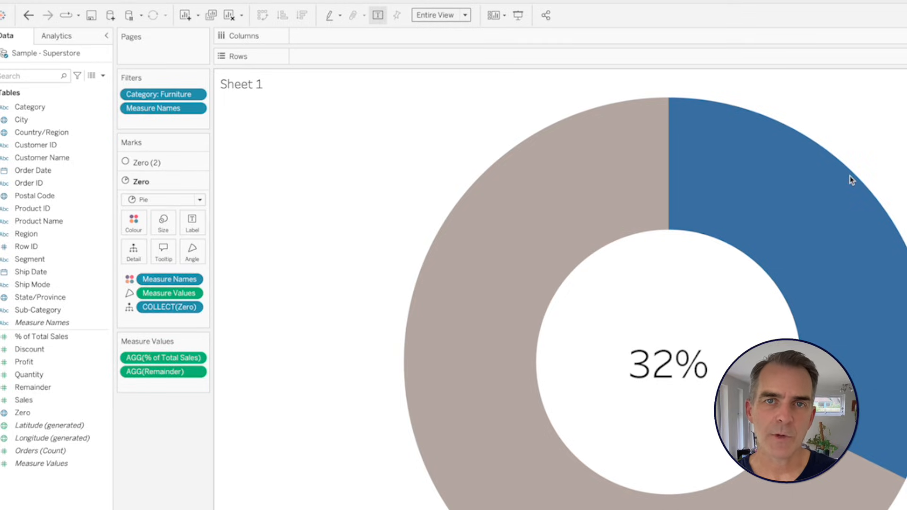
left_click(199, 163)
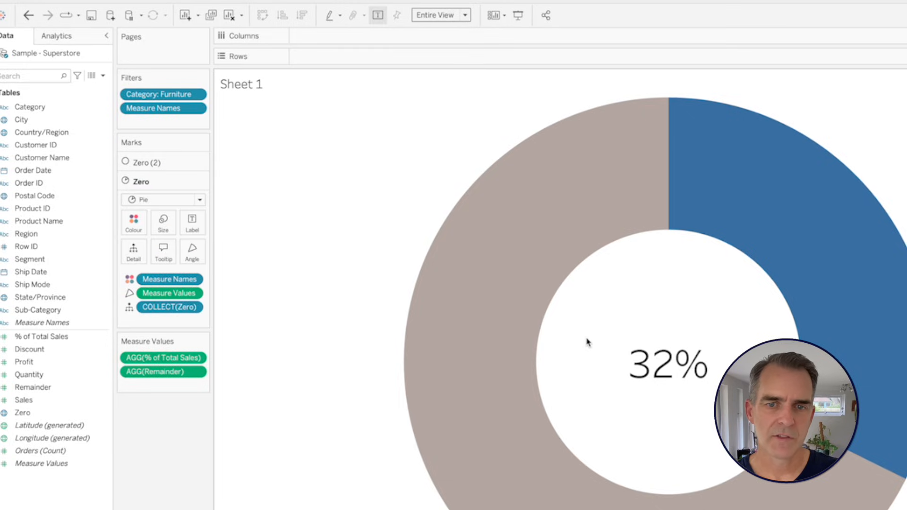
mouse_move(538, 323)
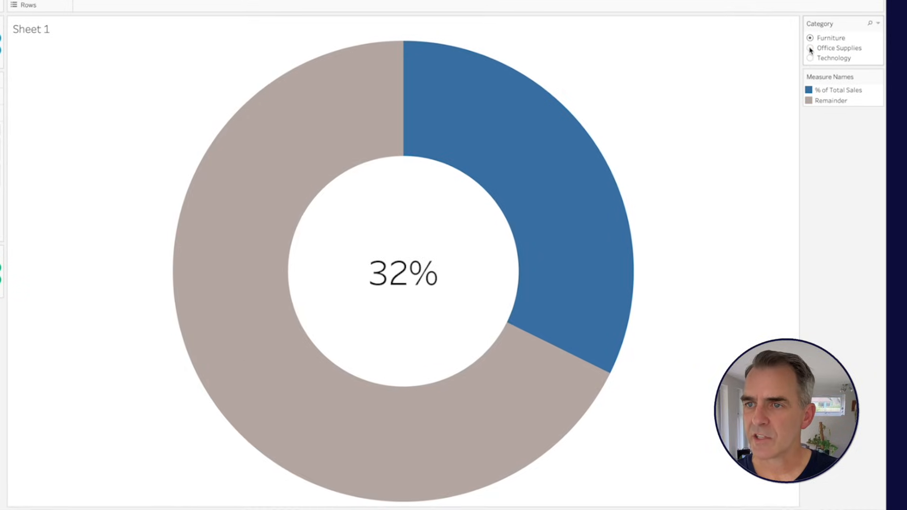
Switch the Category filter to Technology, updating the donut label to 36%.
left_click(810, 58)
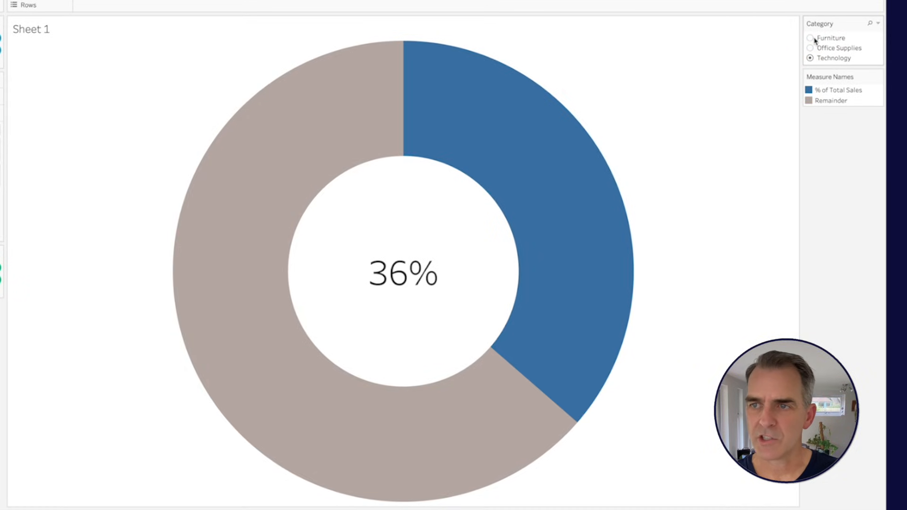